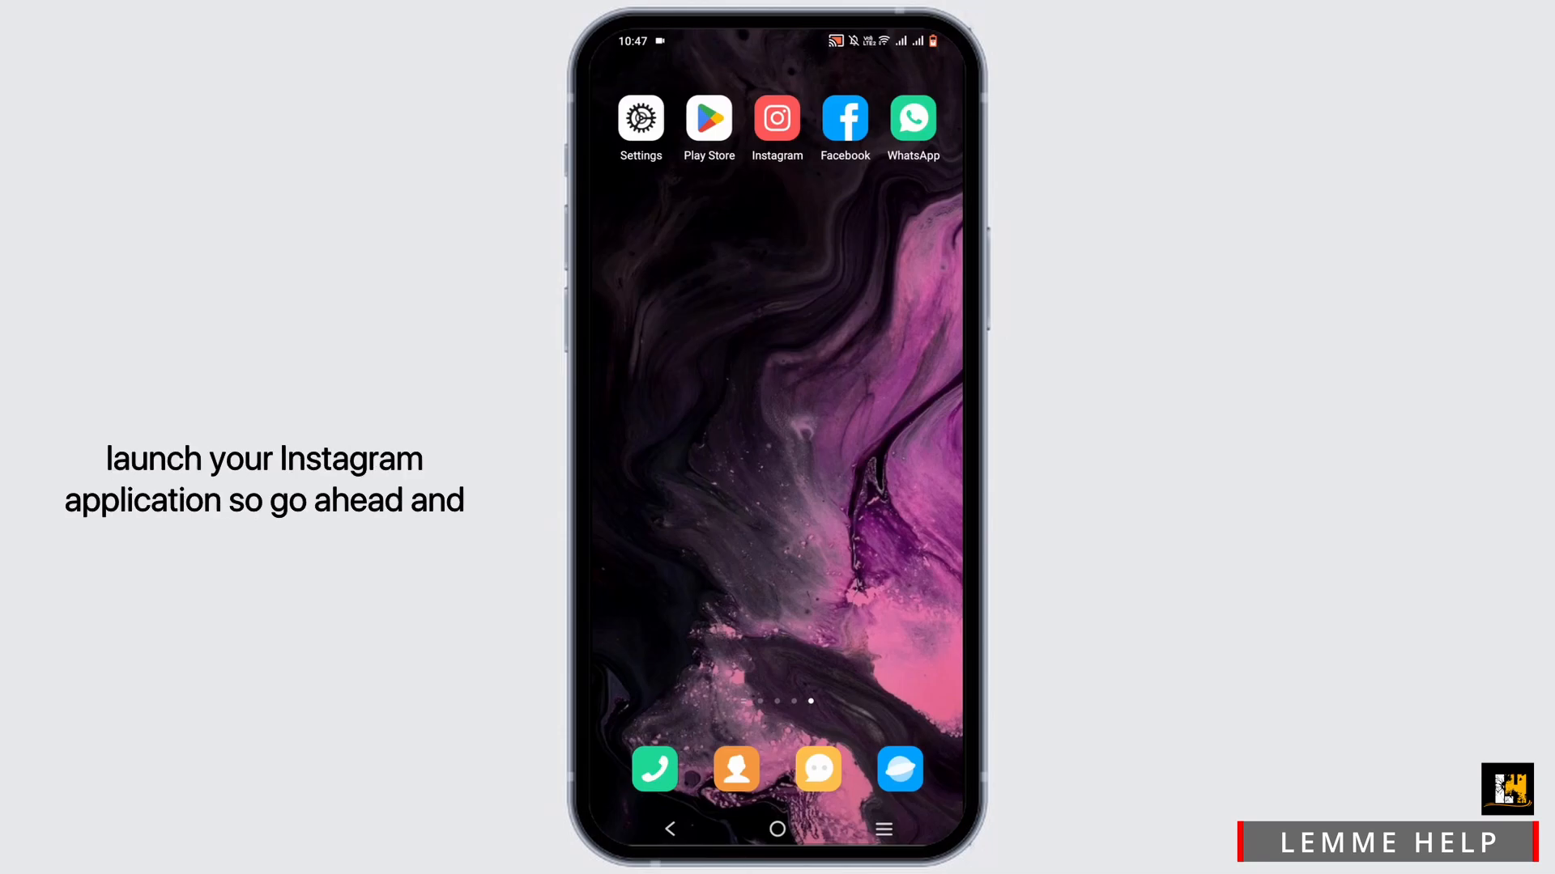
- Launch Instagram and land on the direct messages inbox
left_click(776, 118)
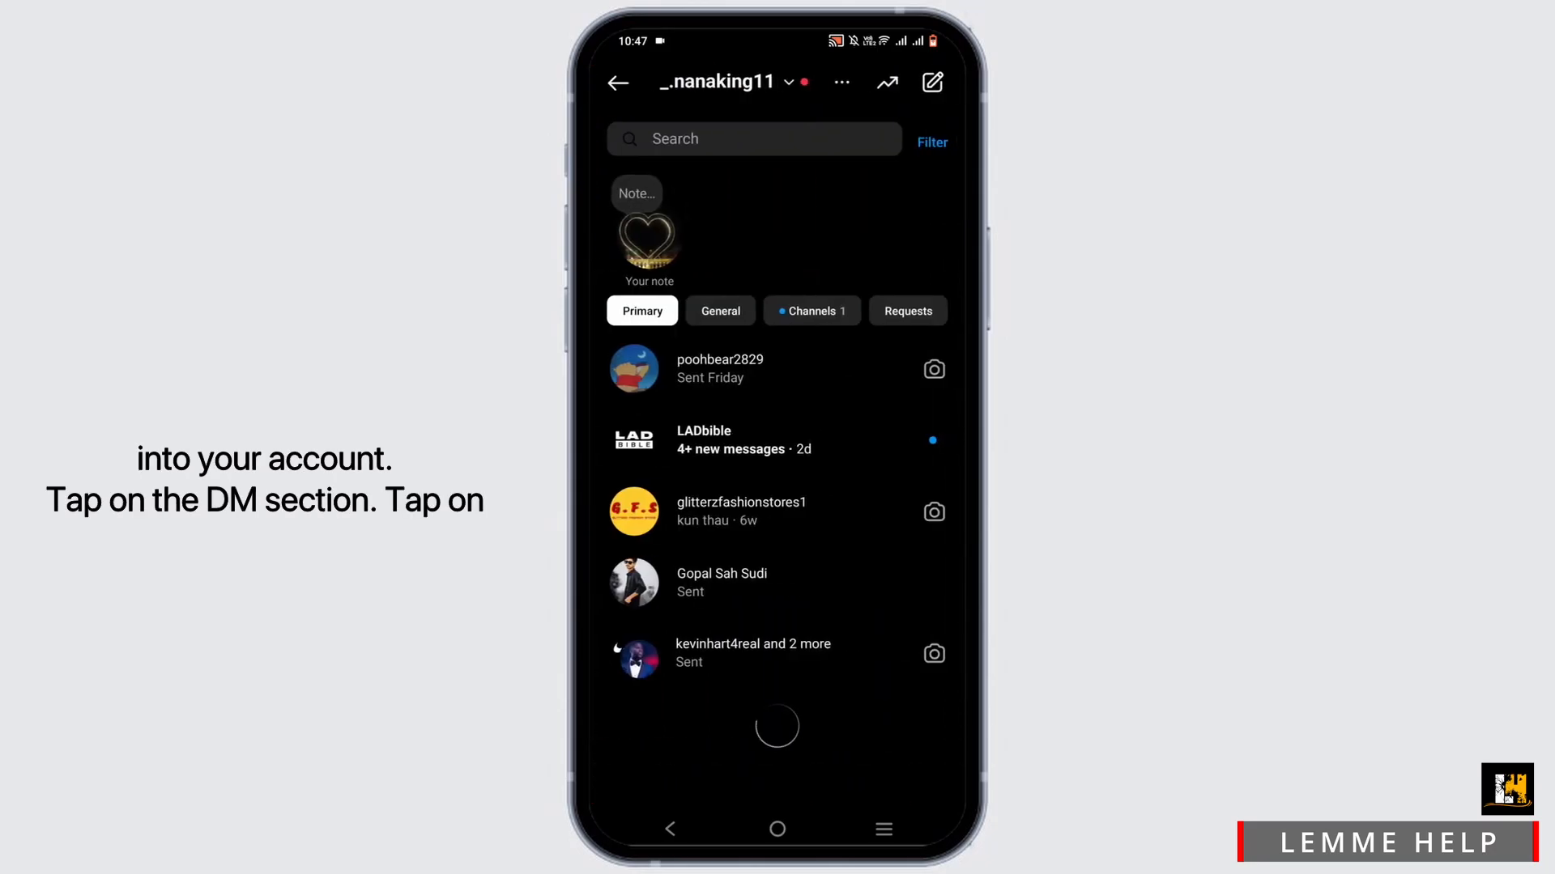
- Reach the Welcome message settings through the inbox's three-dot menu and Tools
left_click(841, 81)
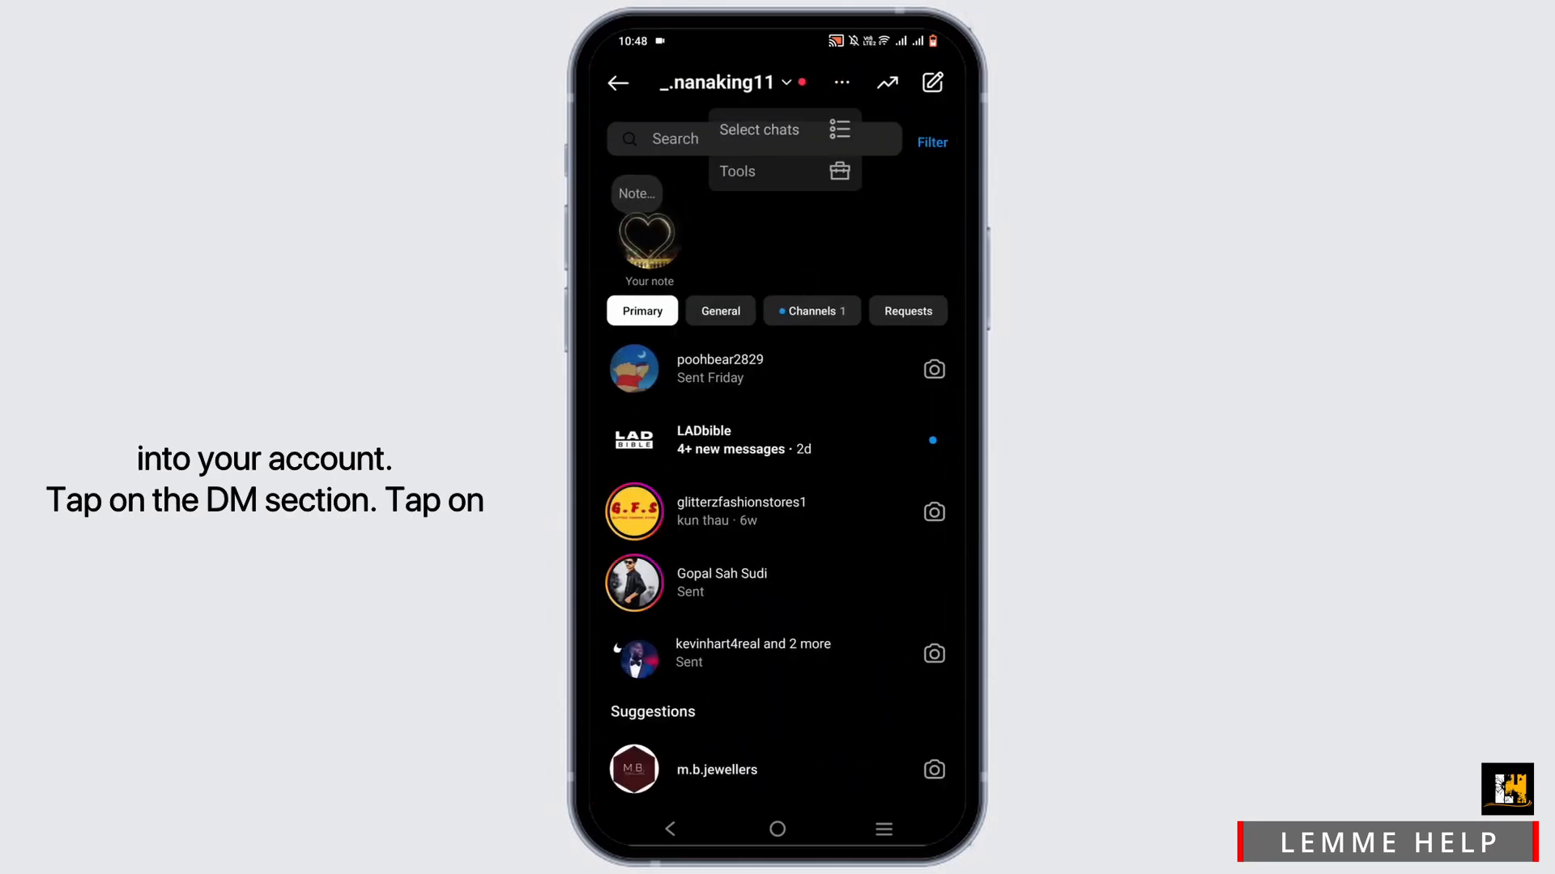
left_click(737, 170)
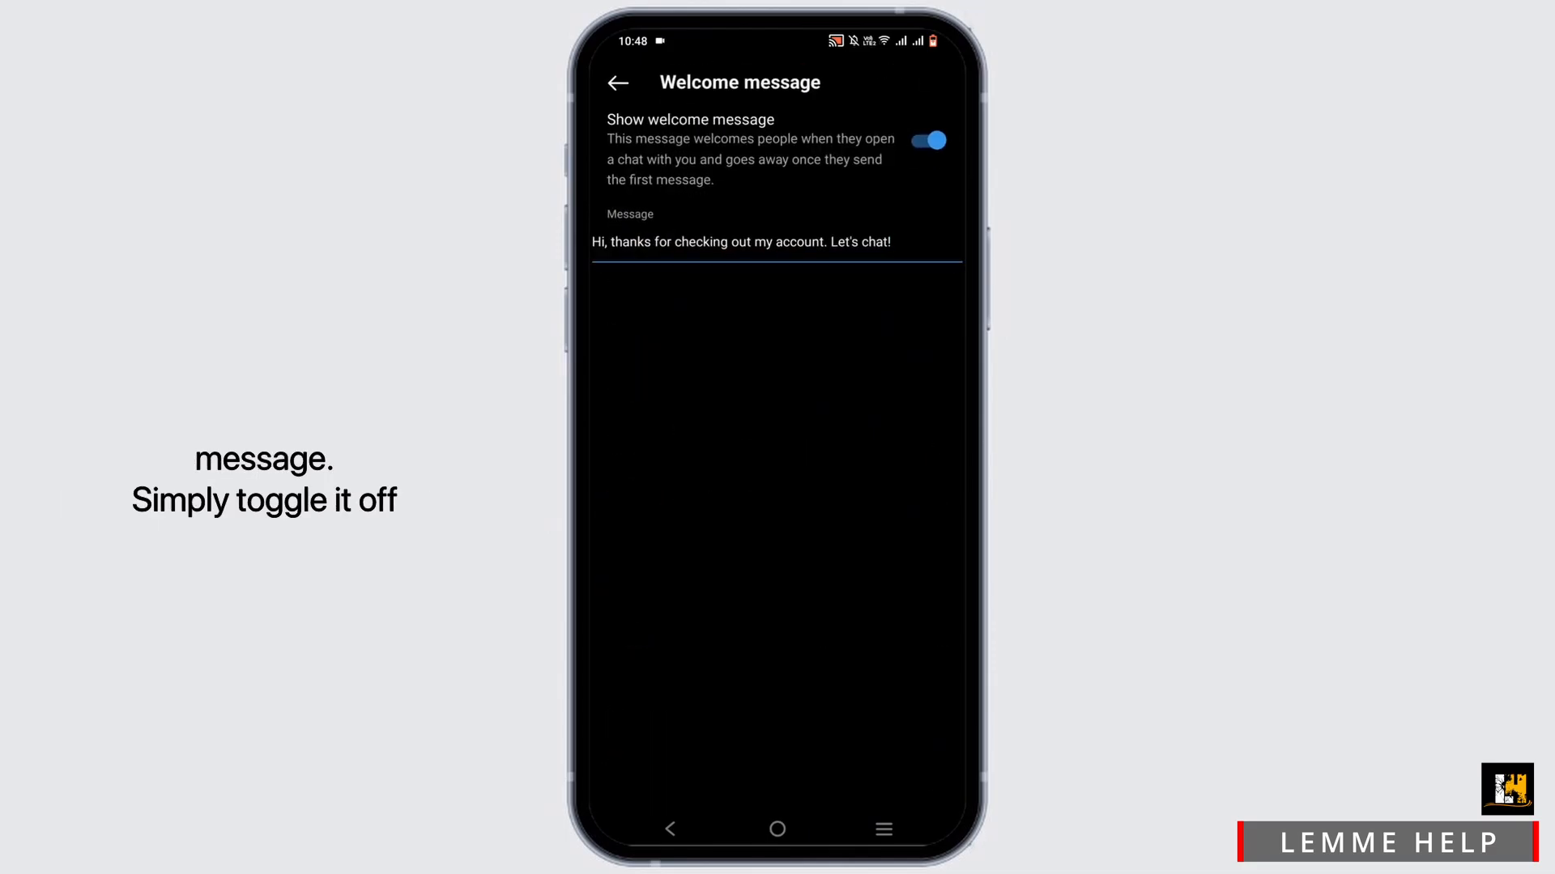
- Switch the Show welcome message toggle off and confirm with Turn off
left_click(926, 139)
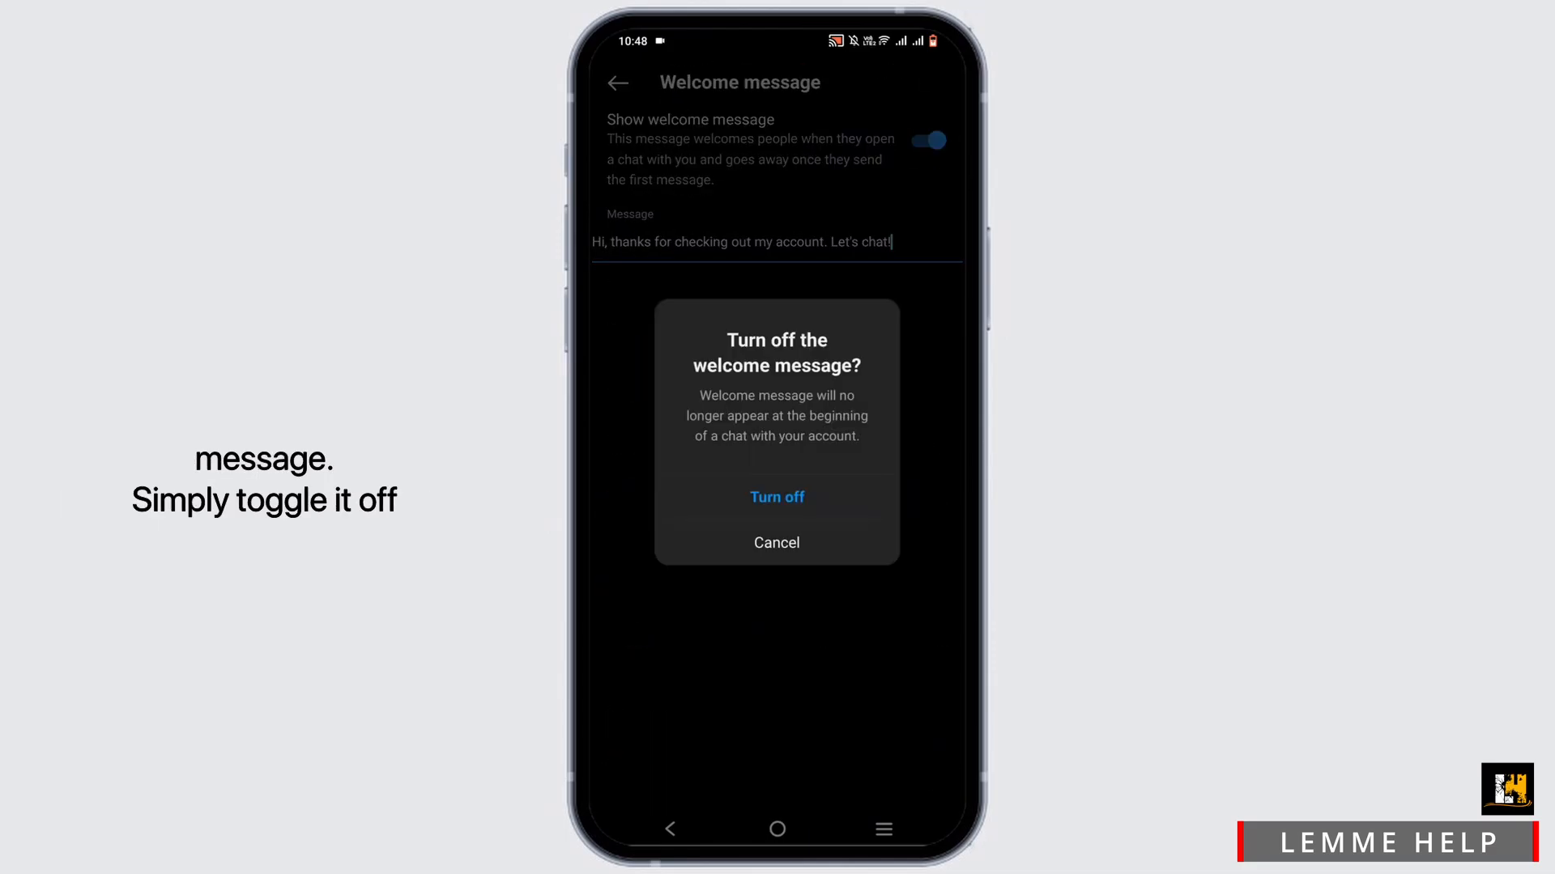
left_click(776, 498)
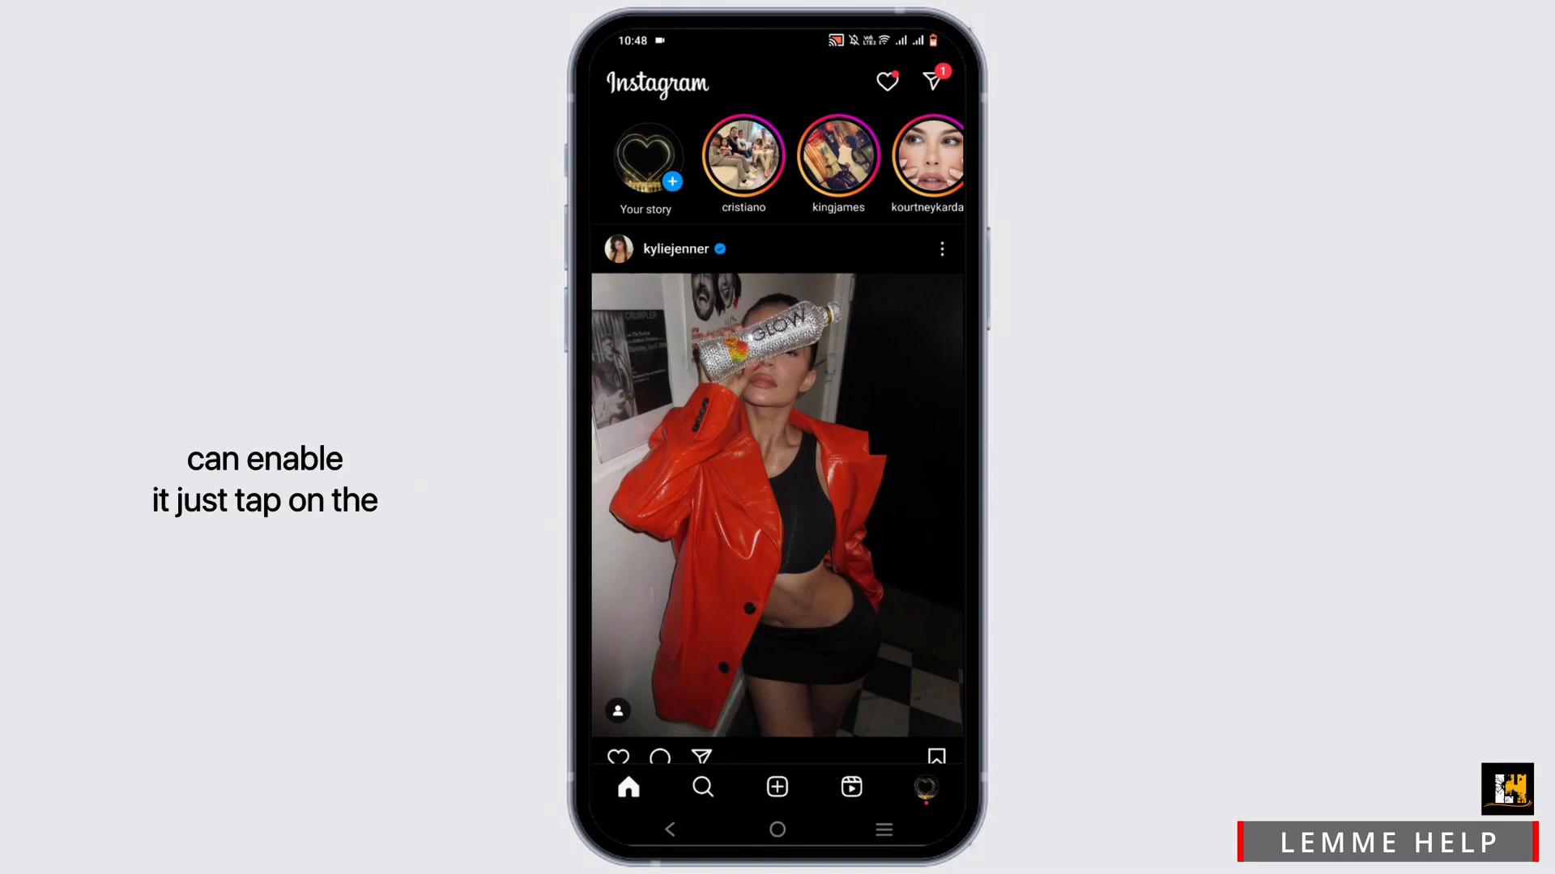
- Go to Settings and activity and scroll down to the For professionals section
left_click(925, 787)
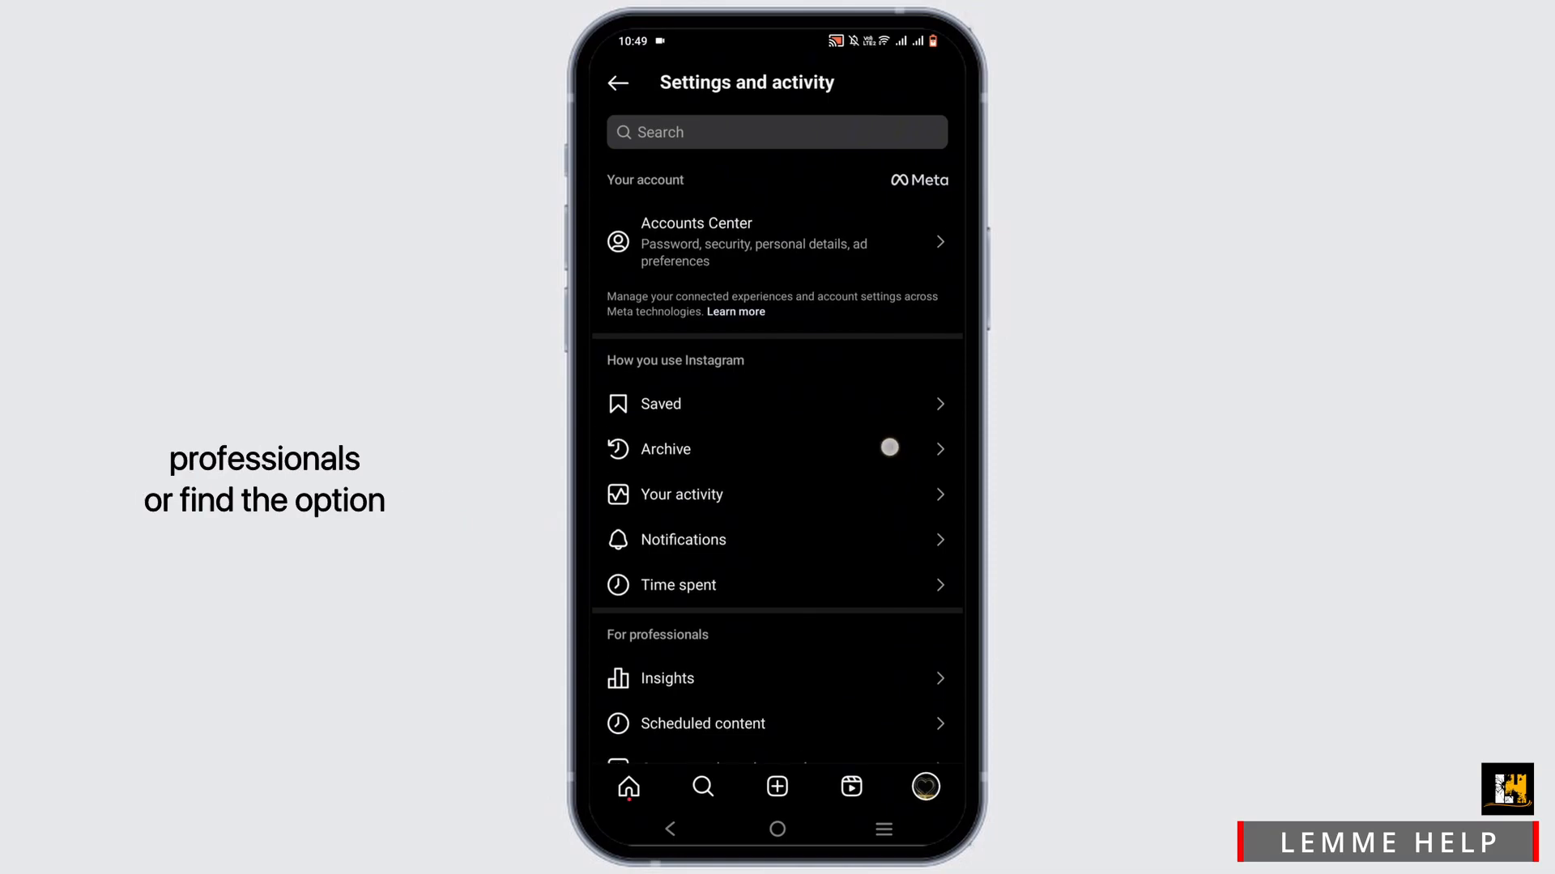
scroll("down", 3)
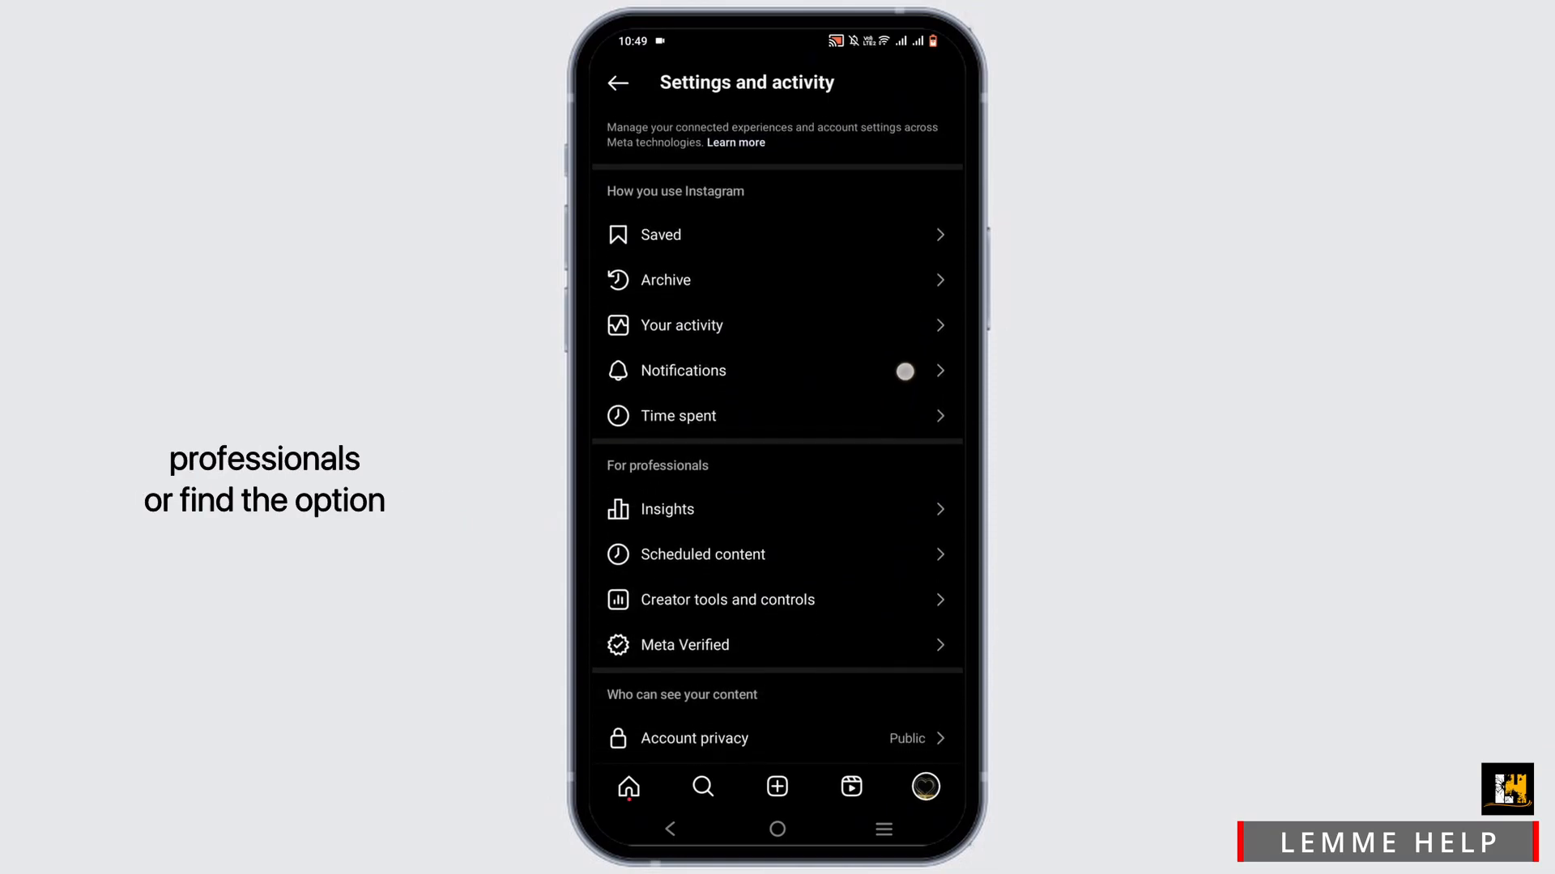
- Browse Creator tools and controls down to Switch account type, with Welcome message reading Off
left_click(727, 599)
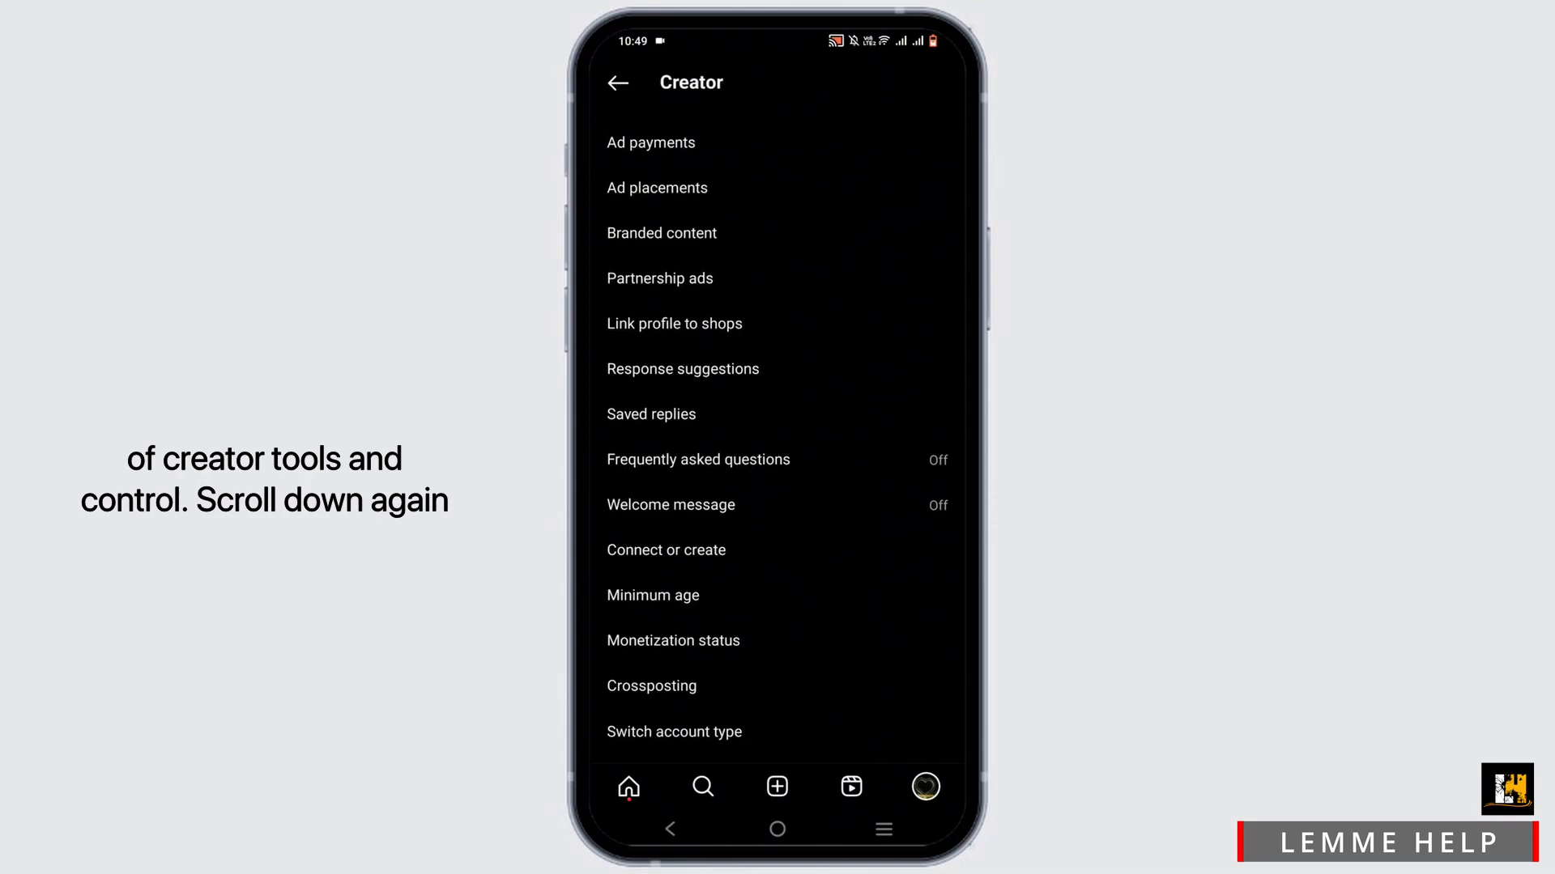
scroll("down", 3)
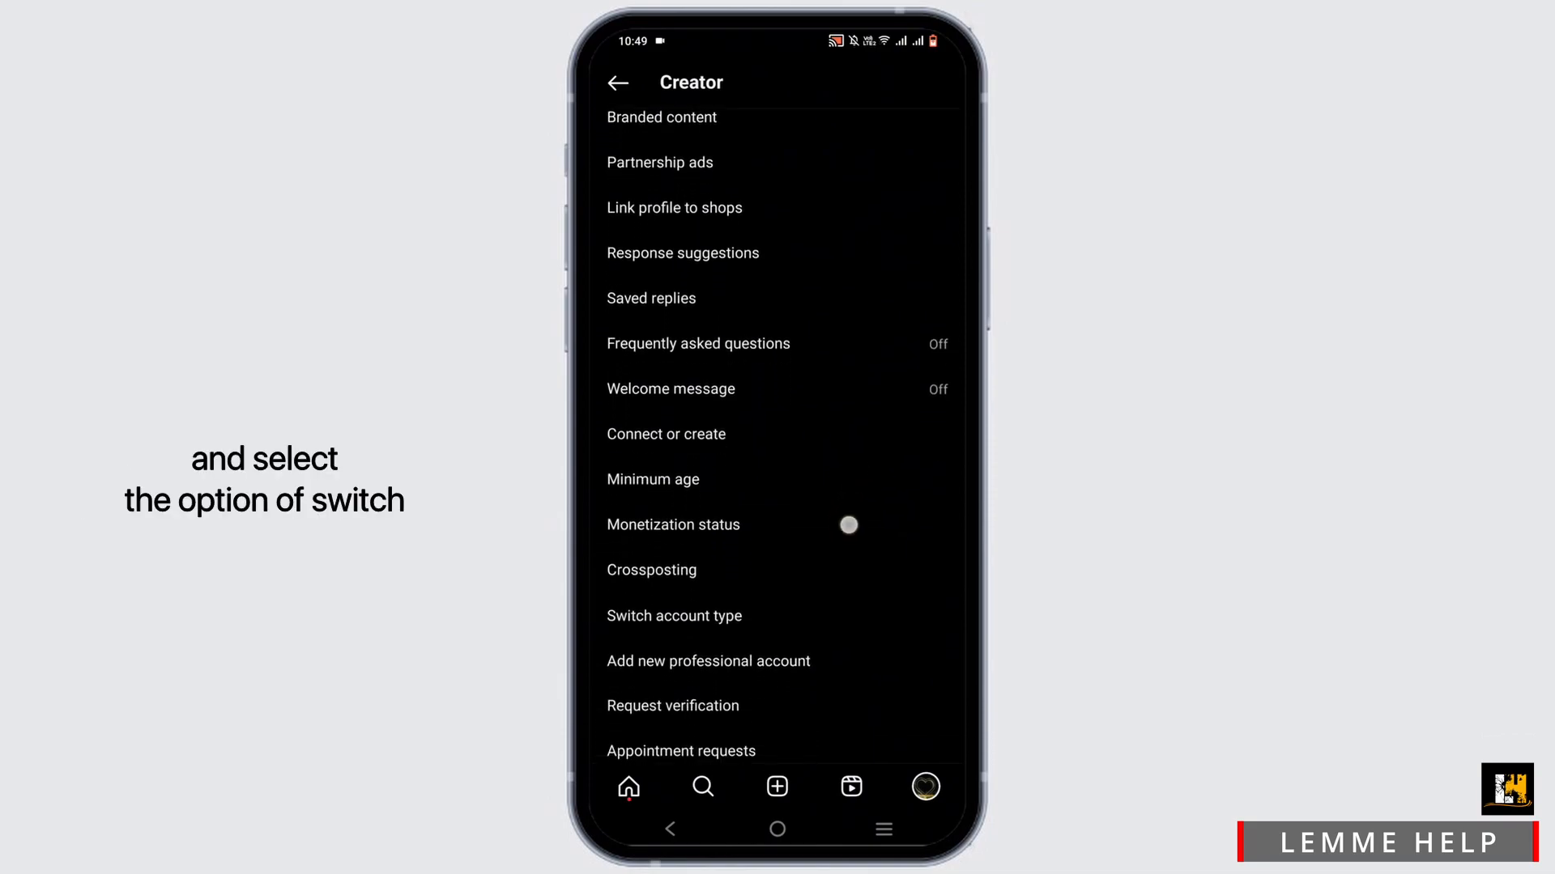
left_click(673, 616)
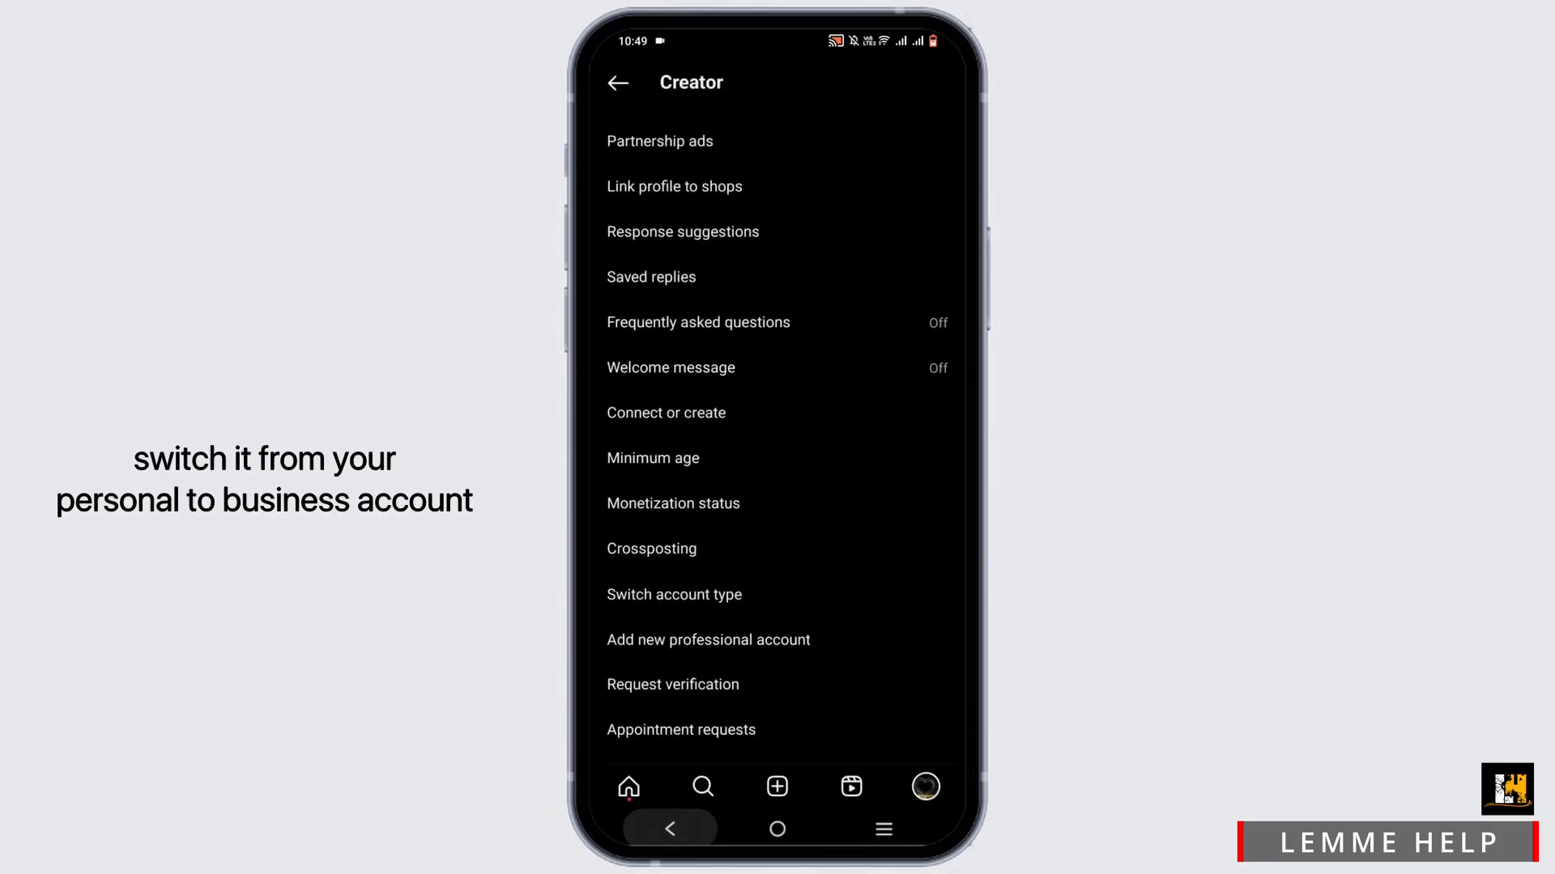
- Leave the creator tools list and return to the home feed
left_click(617, 83)
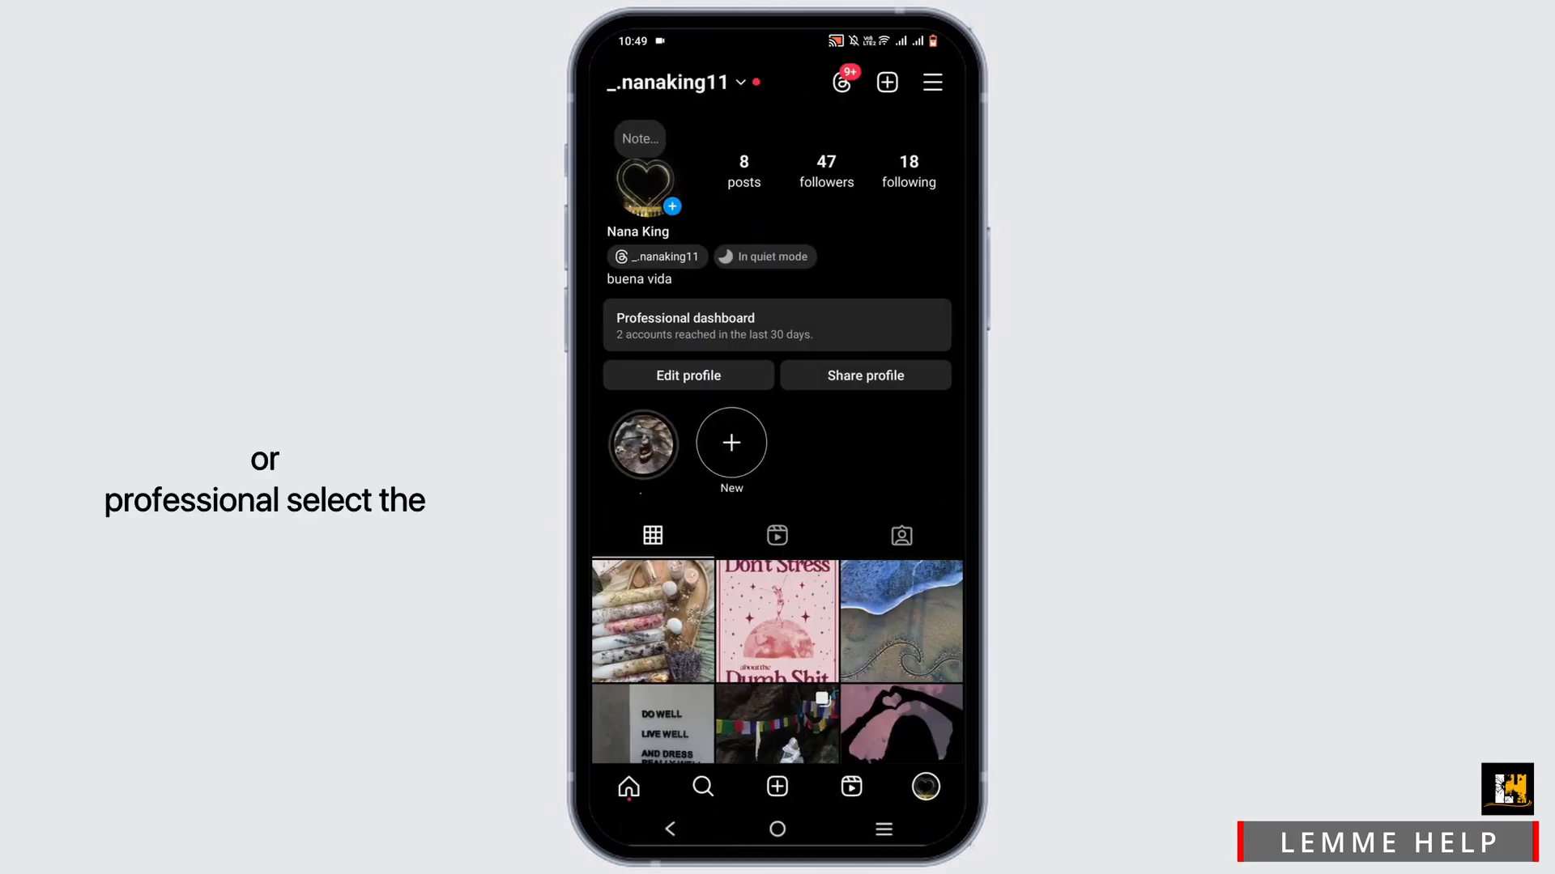
left_click(627, 787)
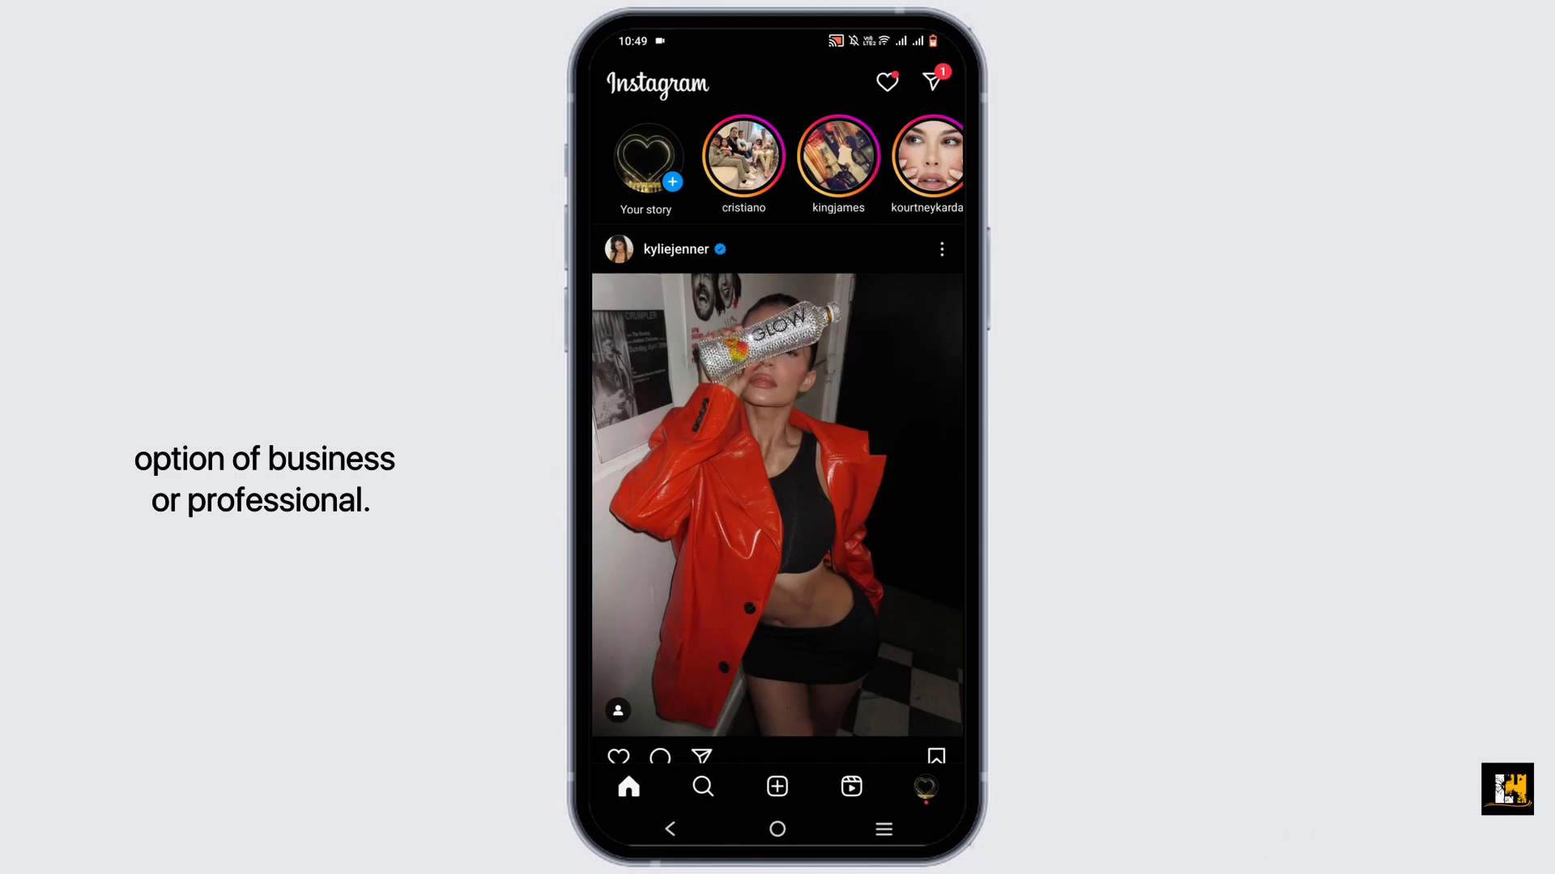